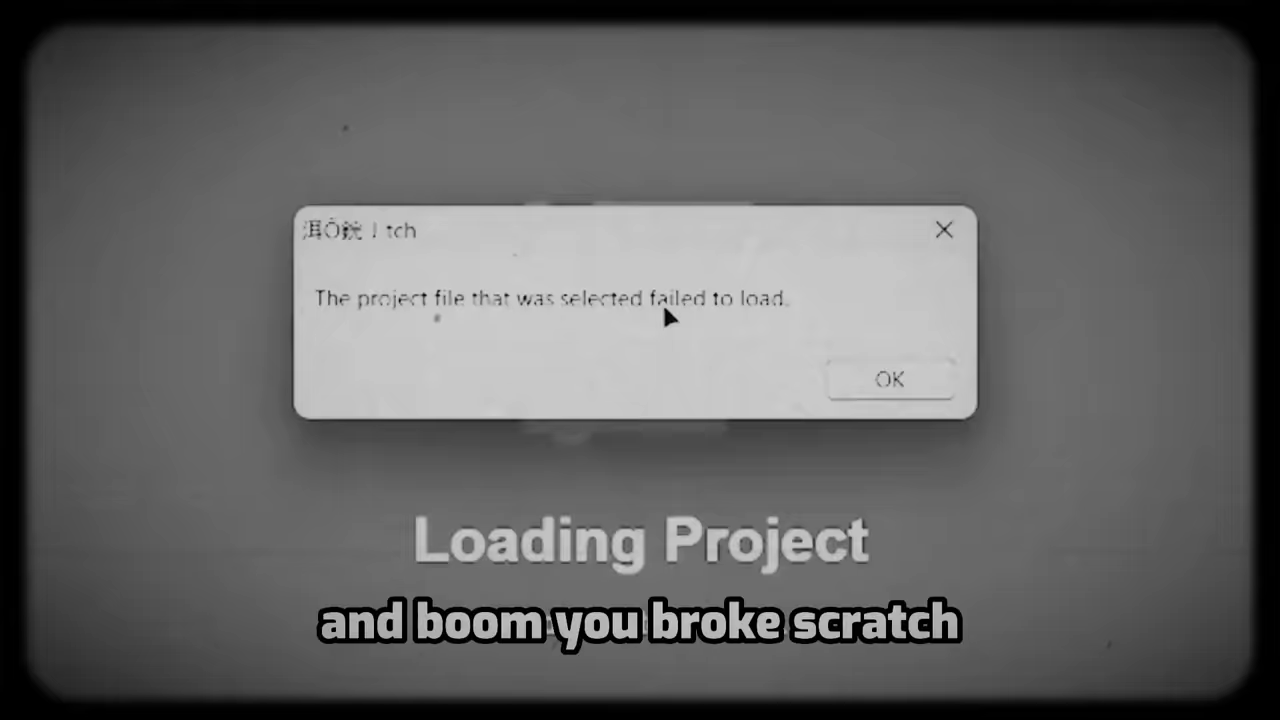
Step: Dismiss the 'failed to load' error for the broken project file
left_click(888, 380)
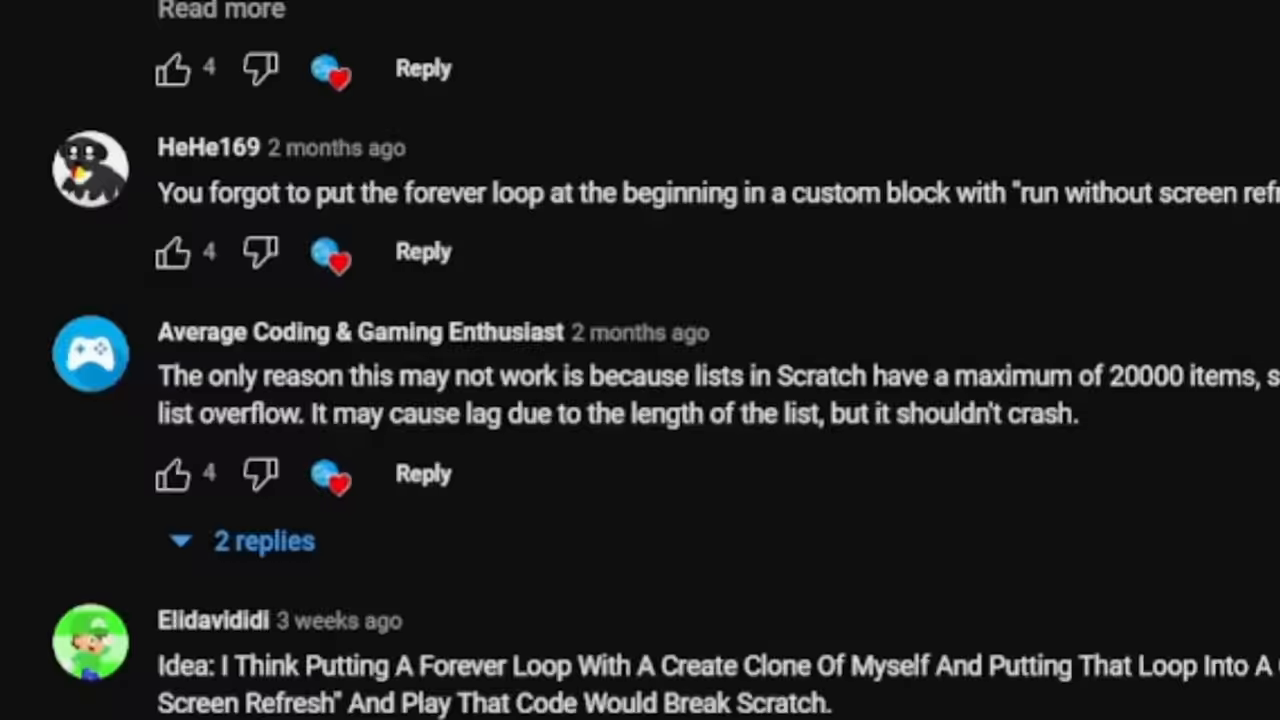
Step: Scroll through the YouTube comments with viewer suggestions for breaking Scratch
scroll("up", 3)
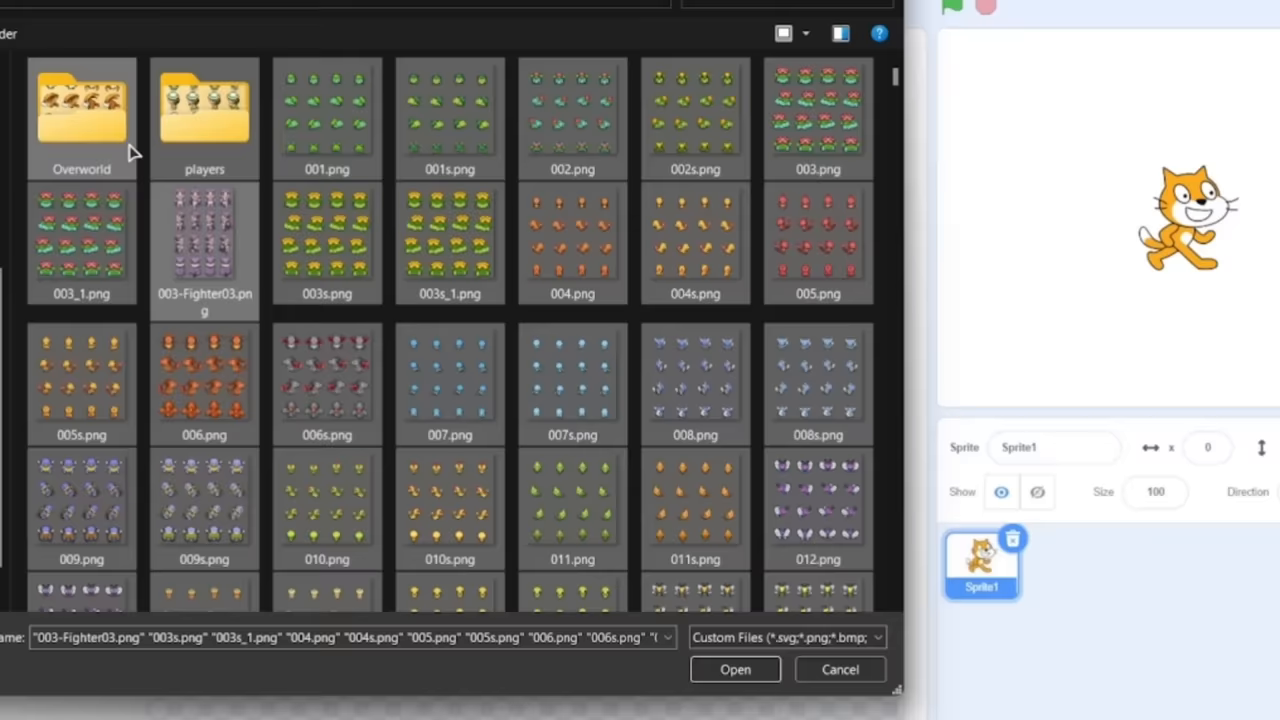
Step: Open the selected batch of sprite-sheet PNGs for upload as sprites
left_click(734, 669)
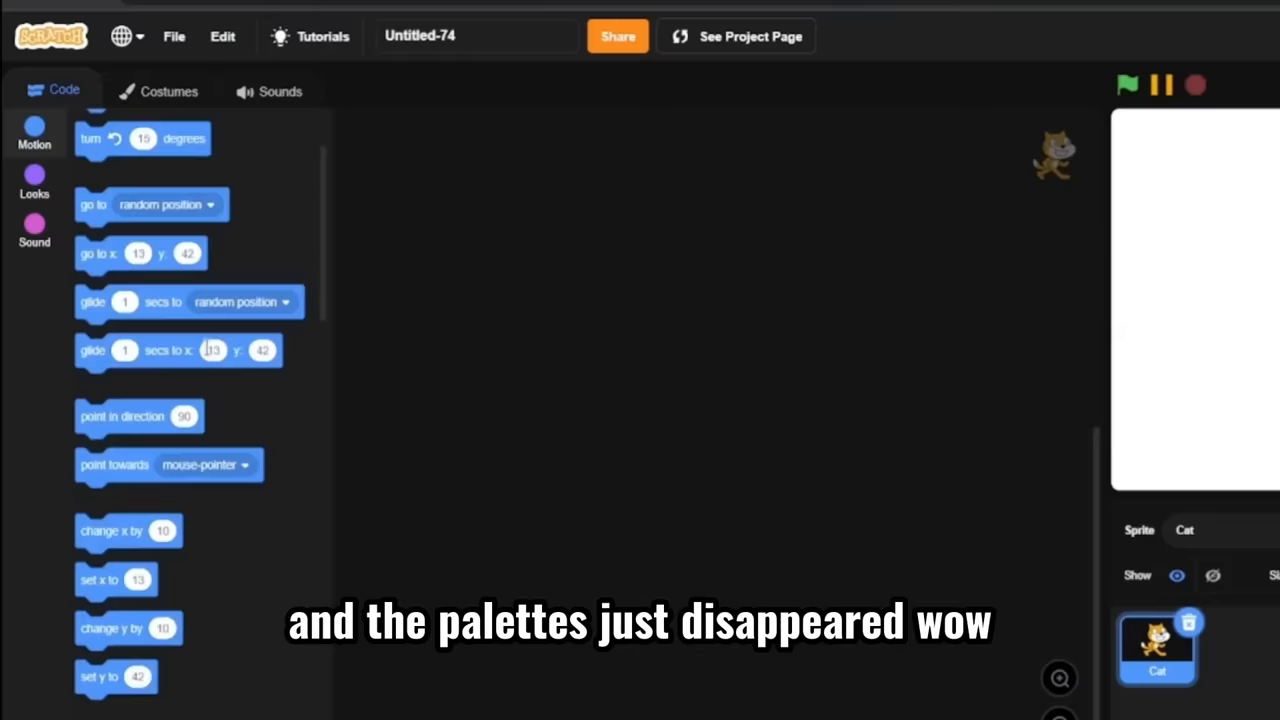
Step: Check the Sound category, which now holds only the 'play sound until done' block
left_click(34, 228)
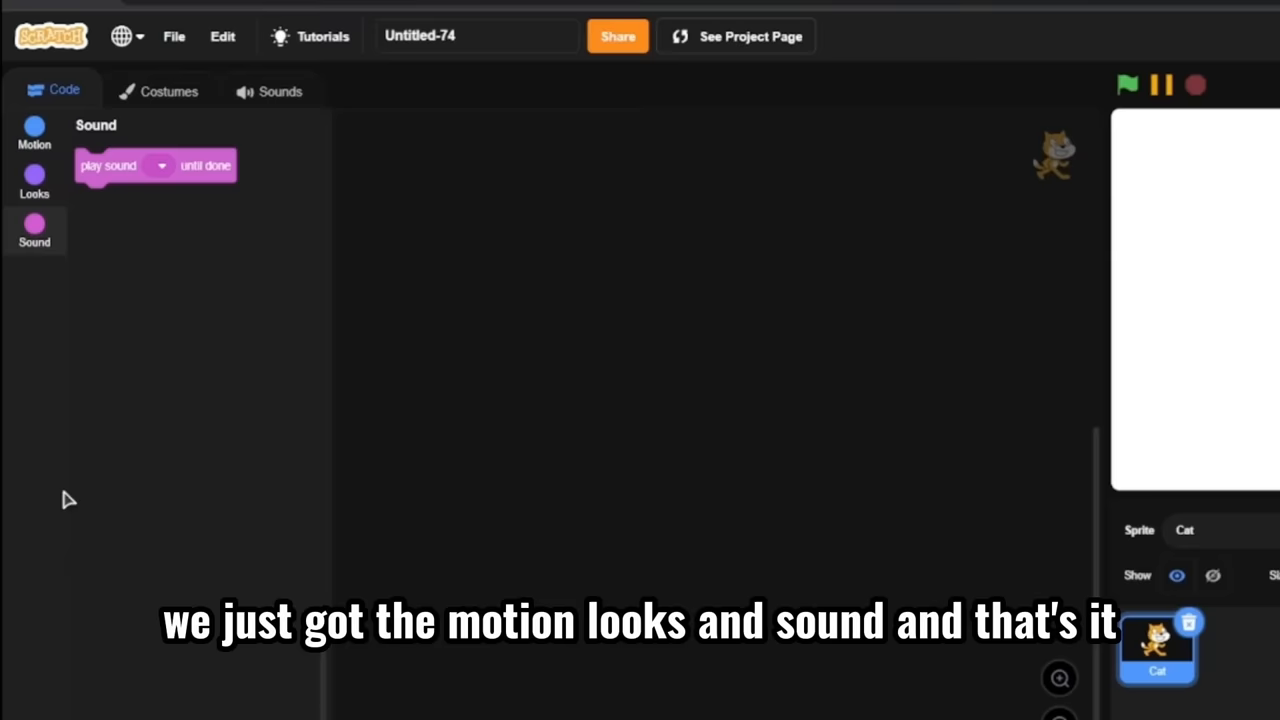
left_click(169, 91)
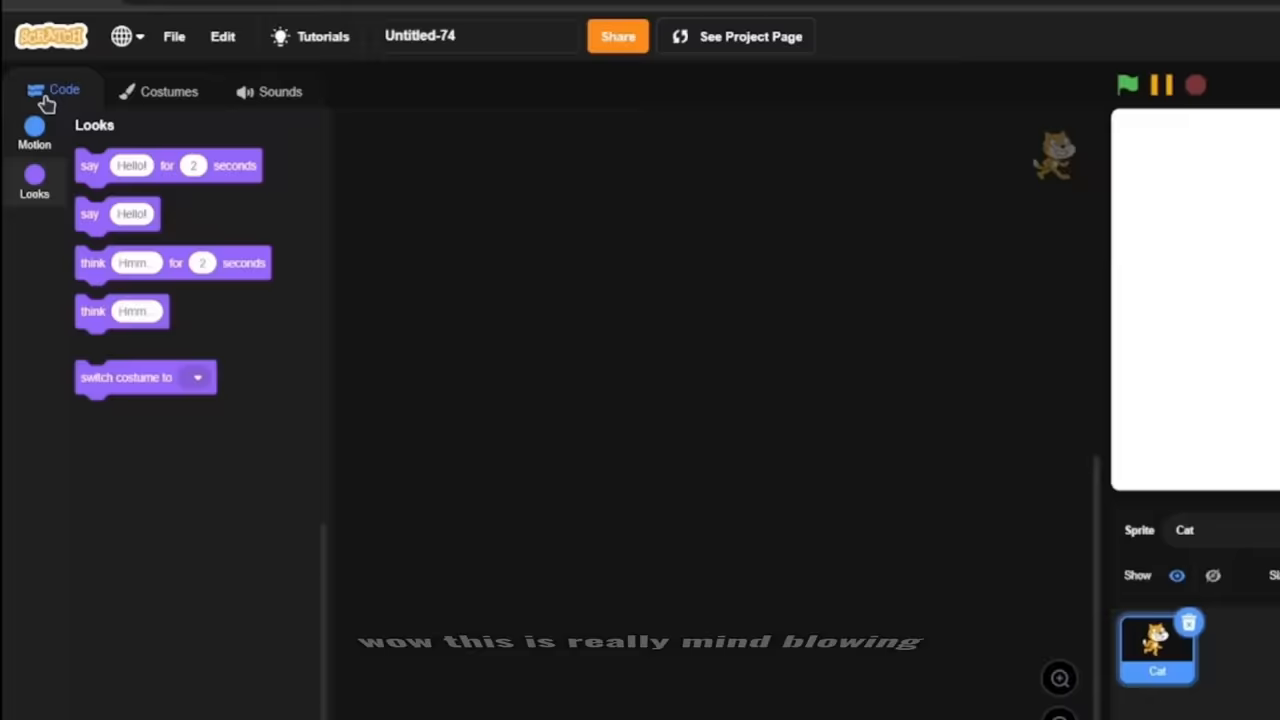
Step: Edit the backdrop name and view the stage's code, which offers only 'switch backdrop'
left_click(280, 91)
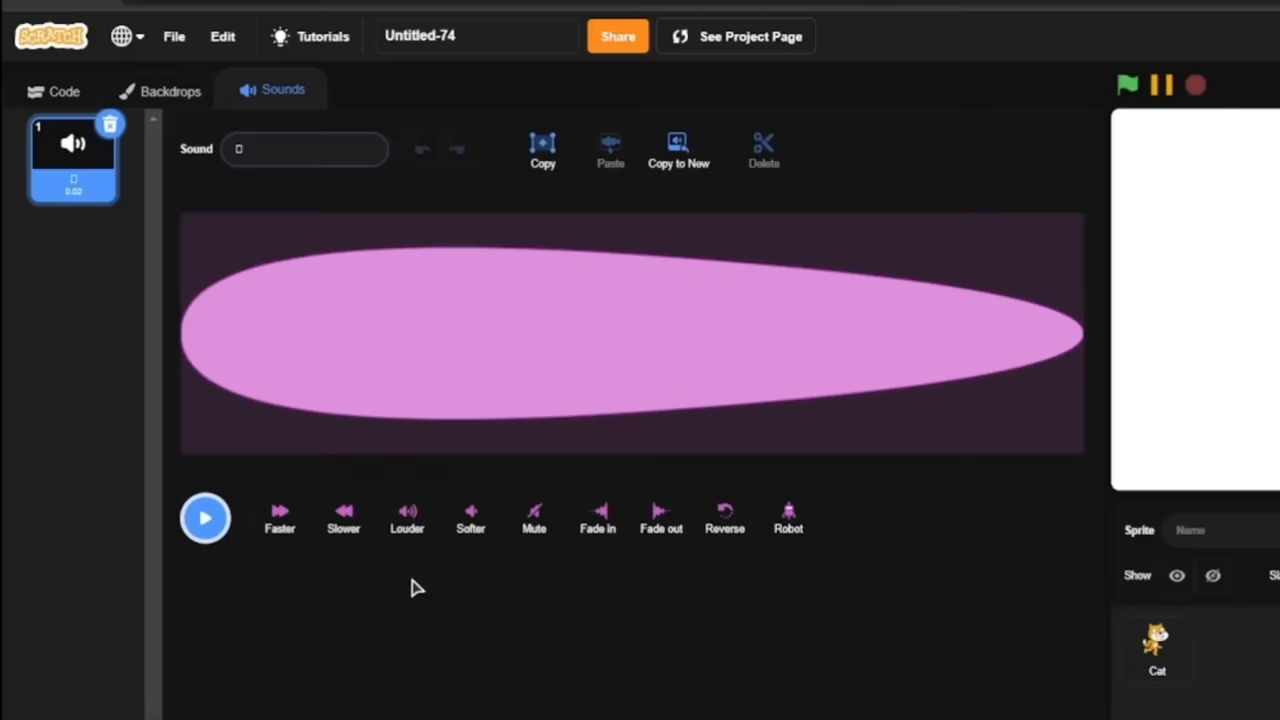
left_click(170, 90)
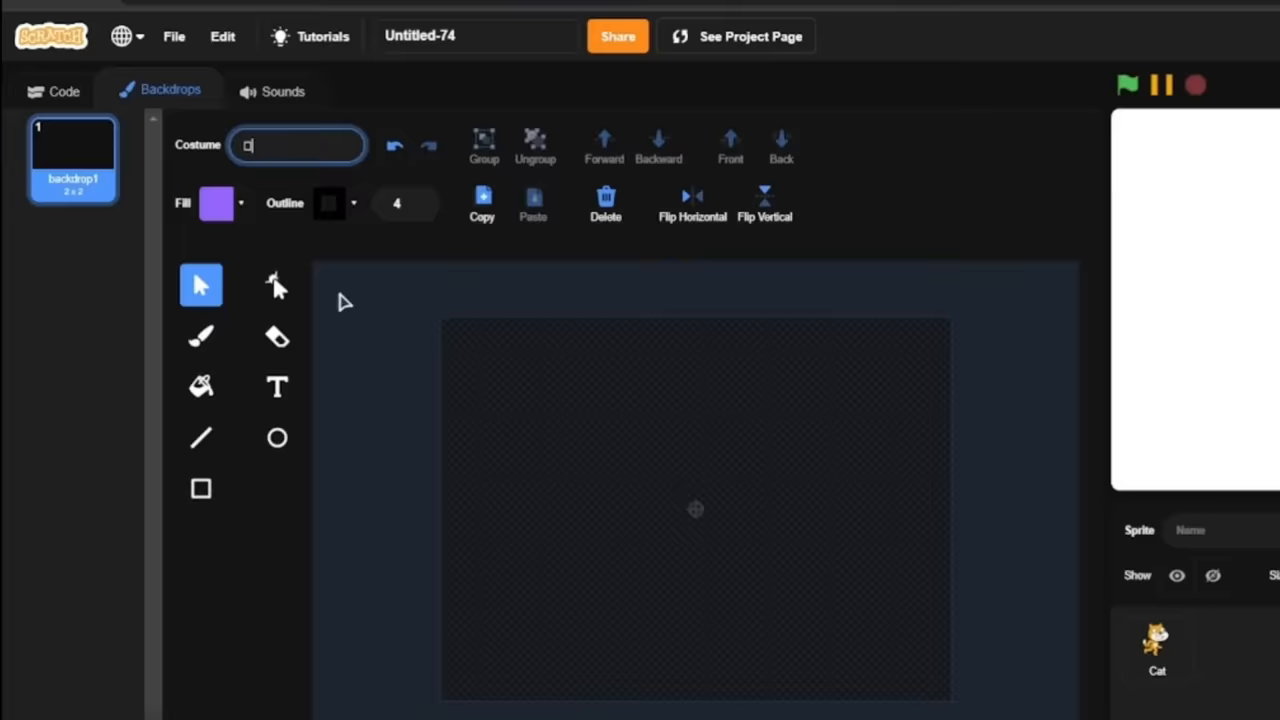
left_click(63, 90)
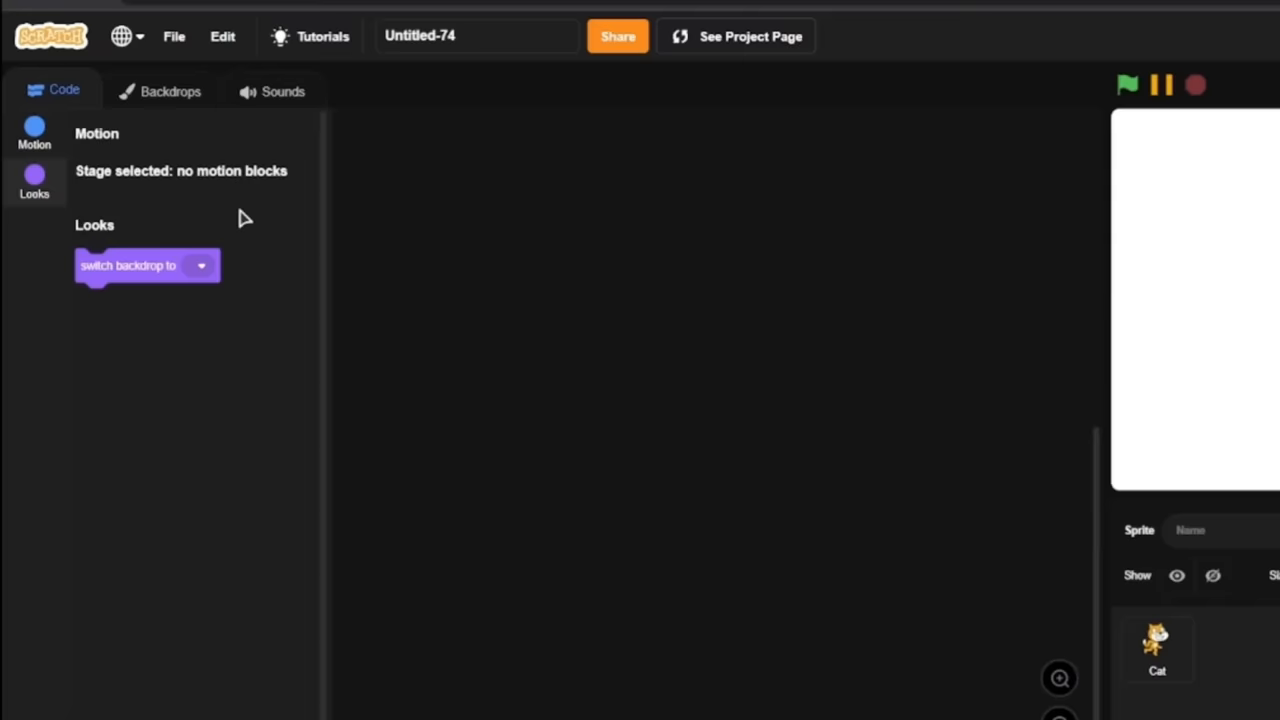
left_click(1157, 648)
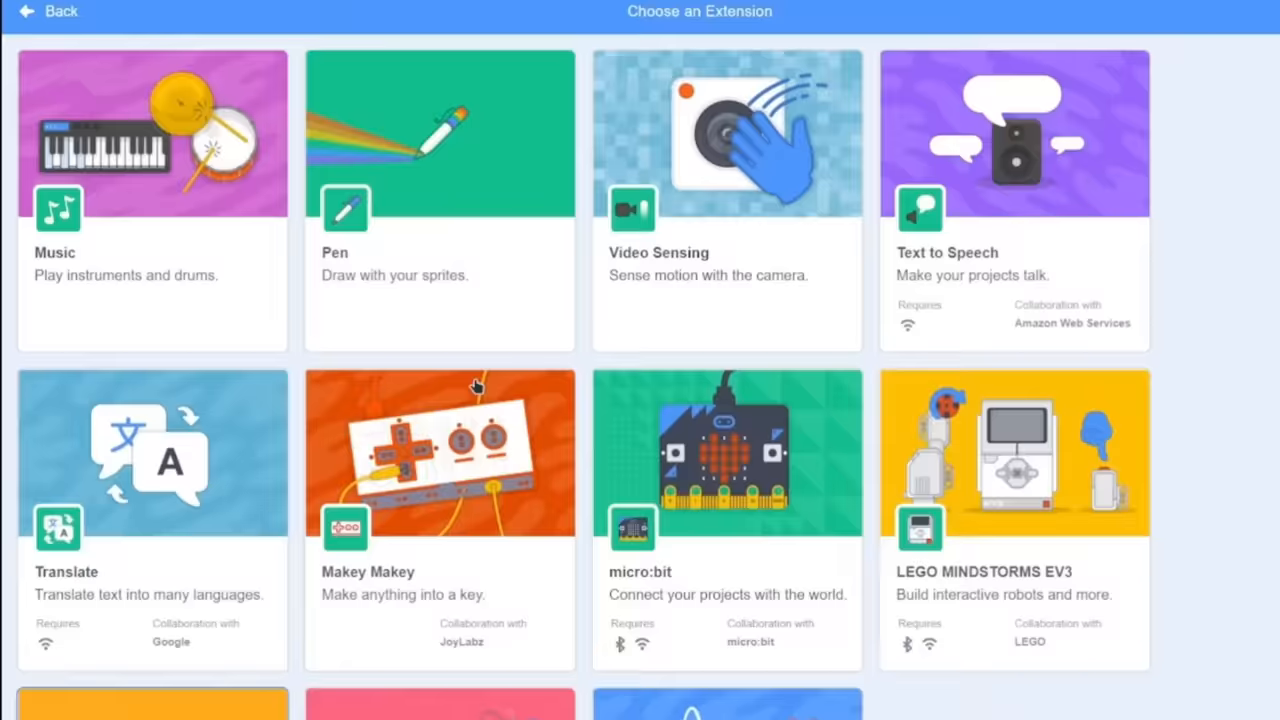
left_click(1013, 200)
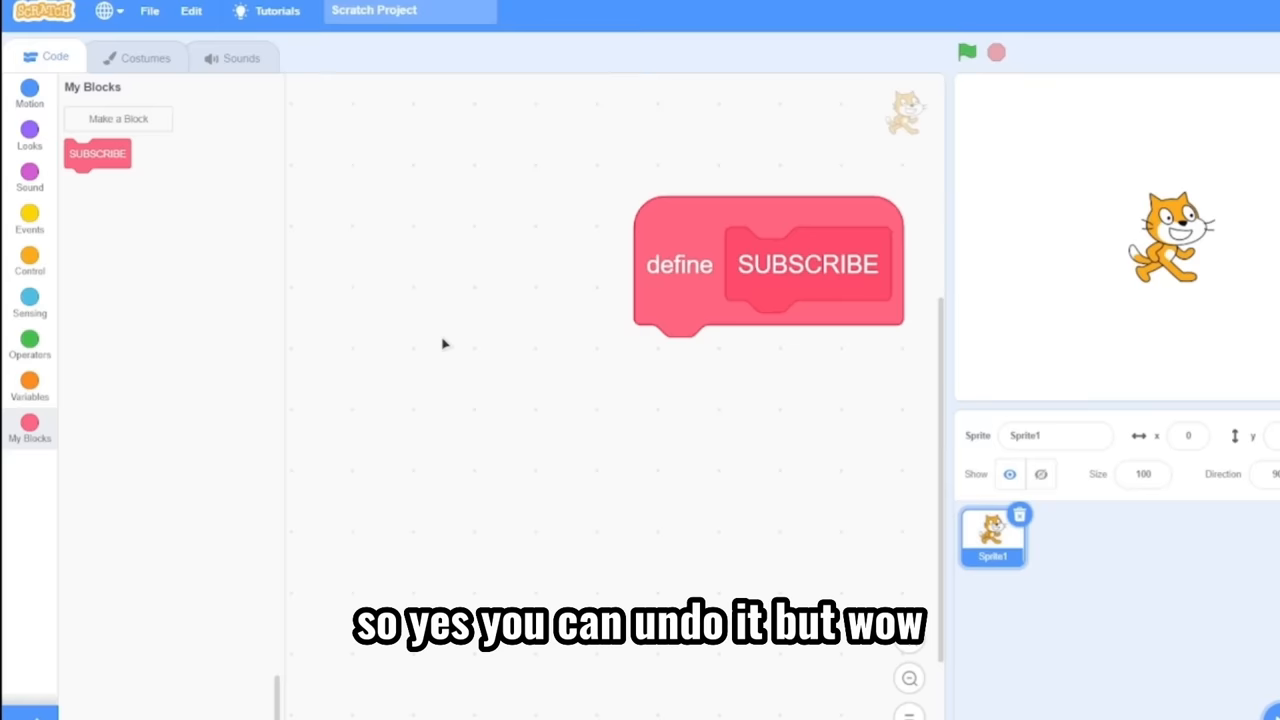
Step: Jump to the SUBSCRIBE custom block in My Blocks and right-click the code area
left_click(30, 390)
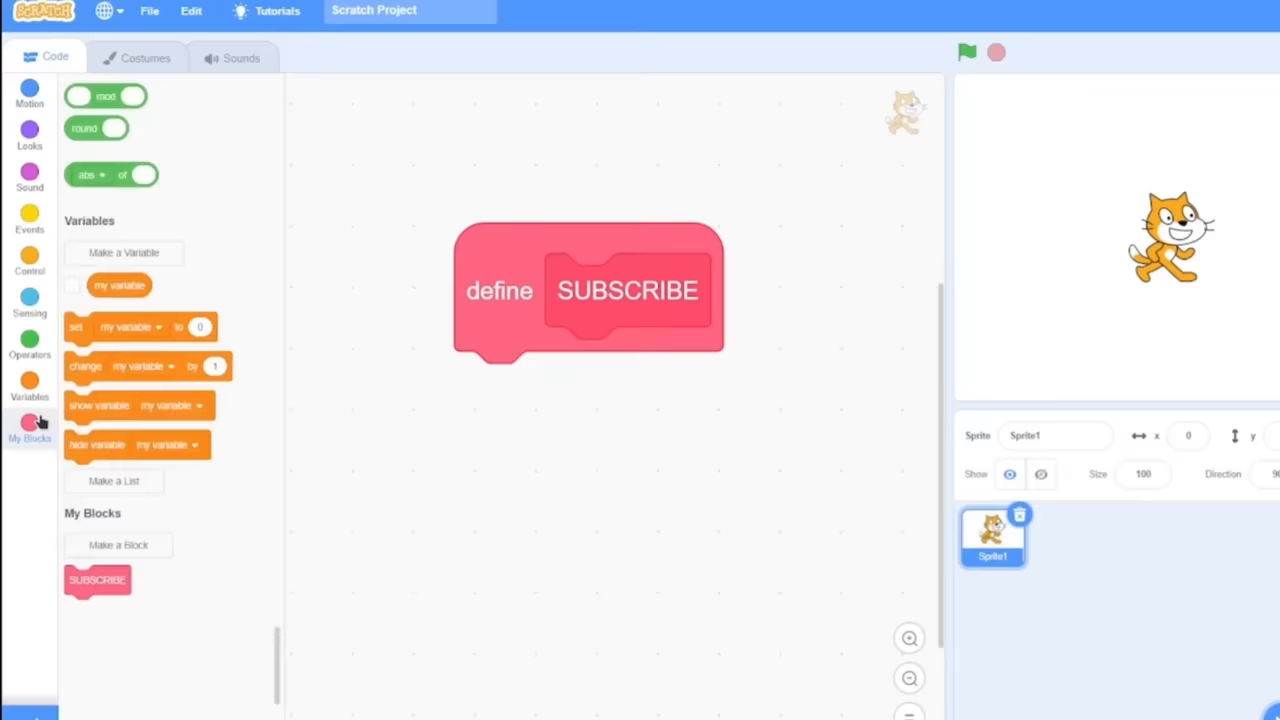
right_click(627, 290)
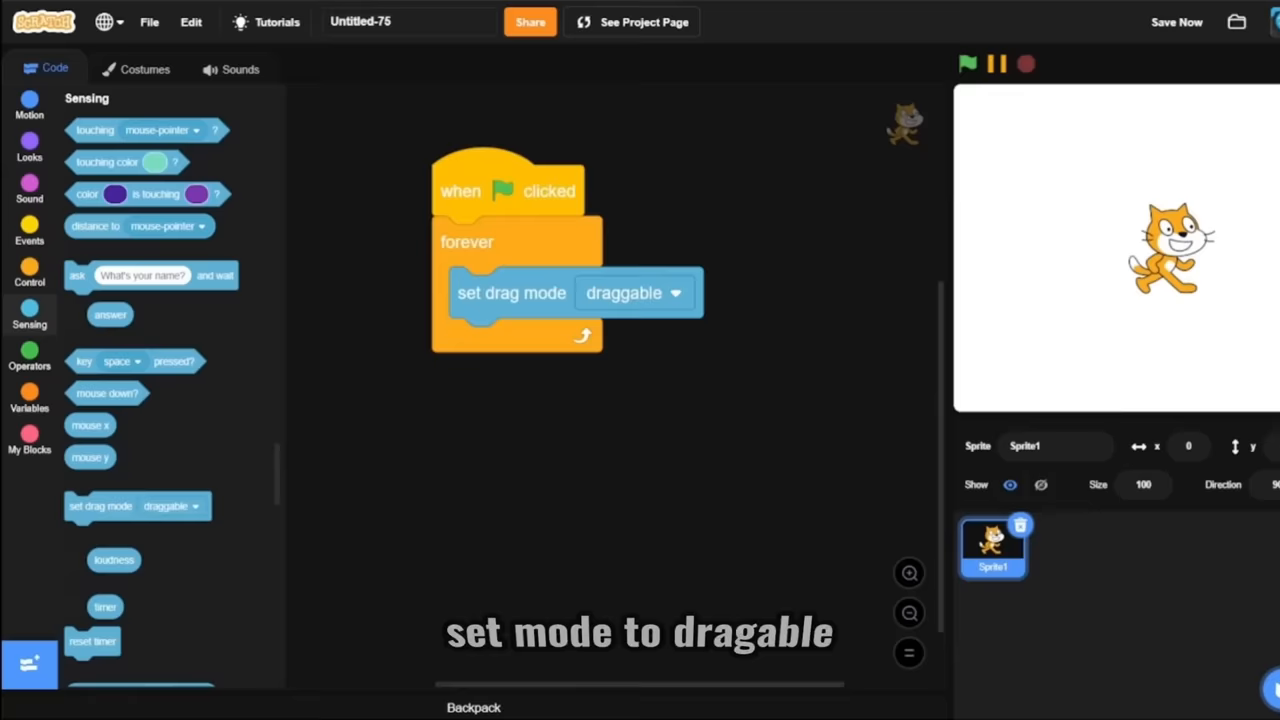
Step: Select the Stage in the sprite pane to work on its sounds
left_click(232, 68)
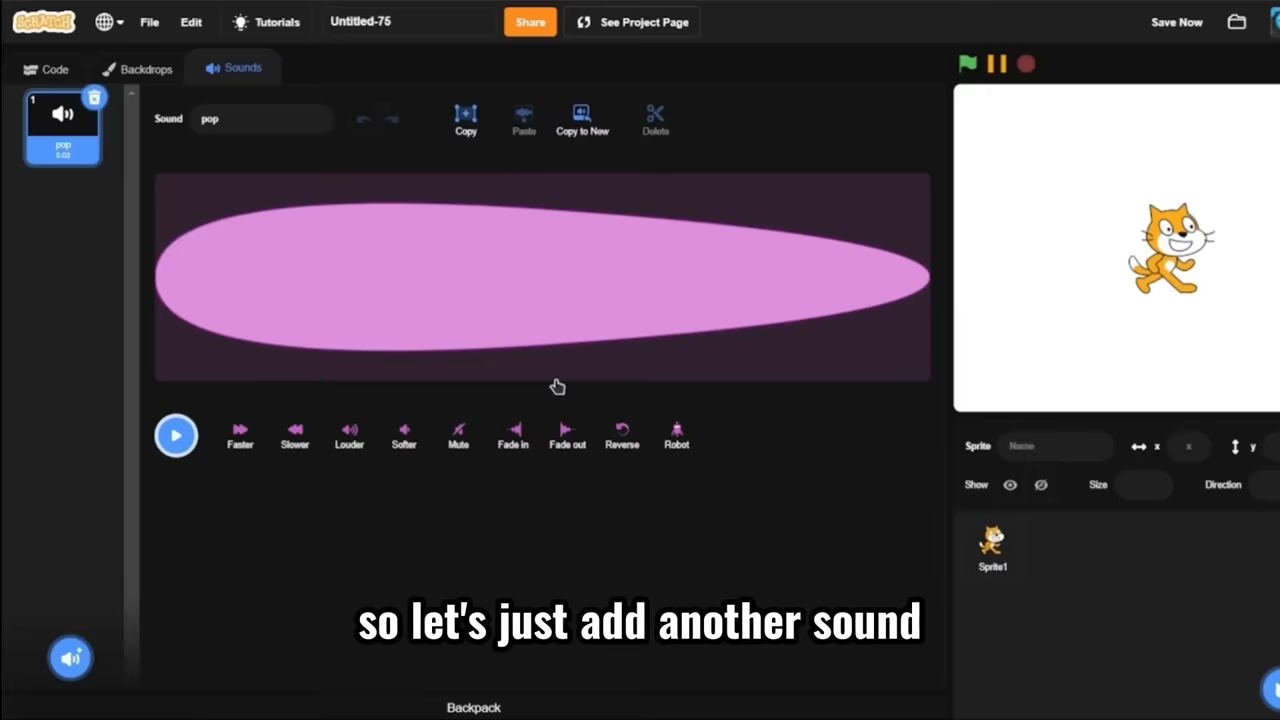